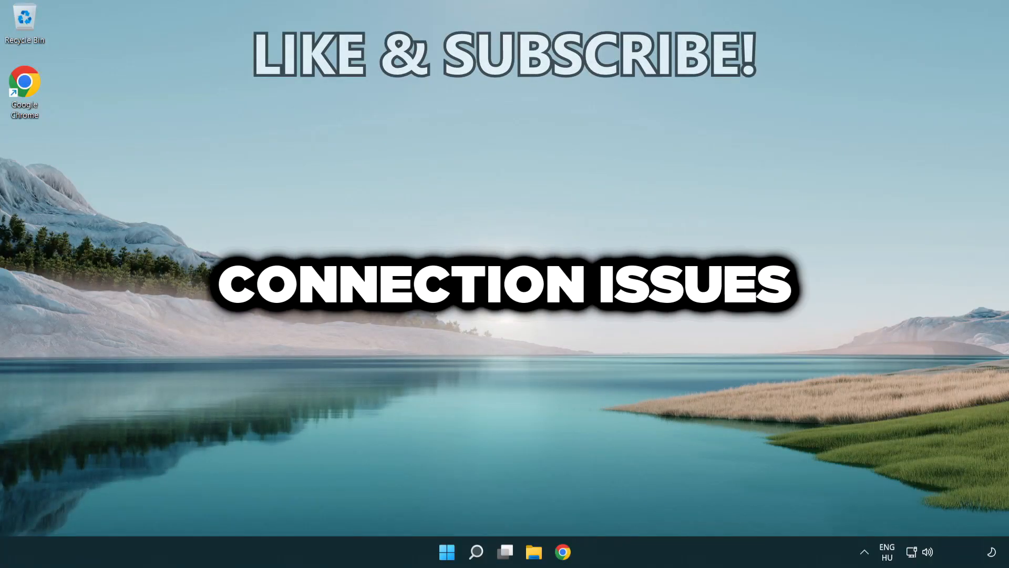
# Search for 'cmd' and start Command Prompt with administrator rights.
pyautogui.click(475, 552)
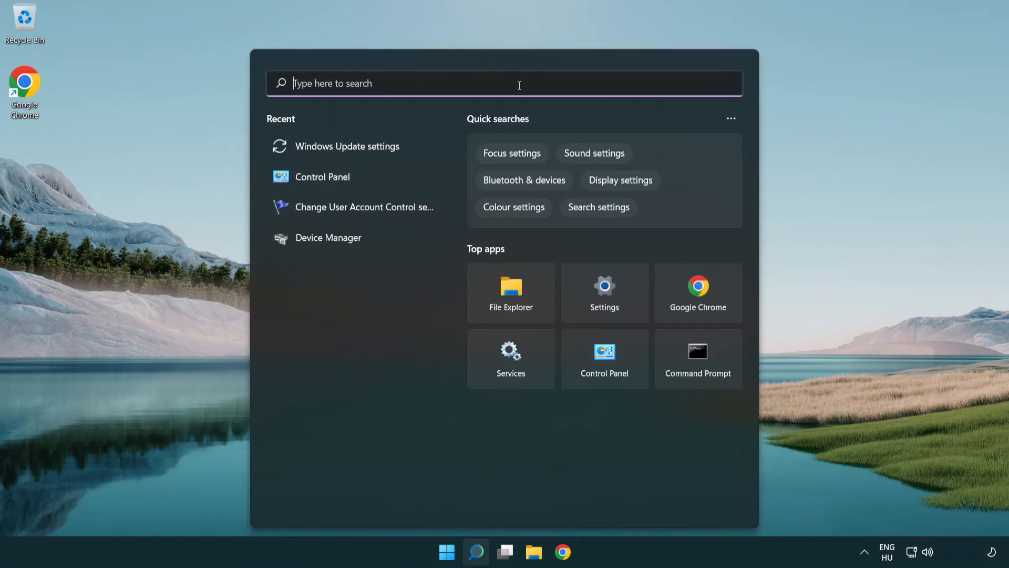
pyautogui.write('cmd')
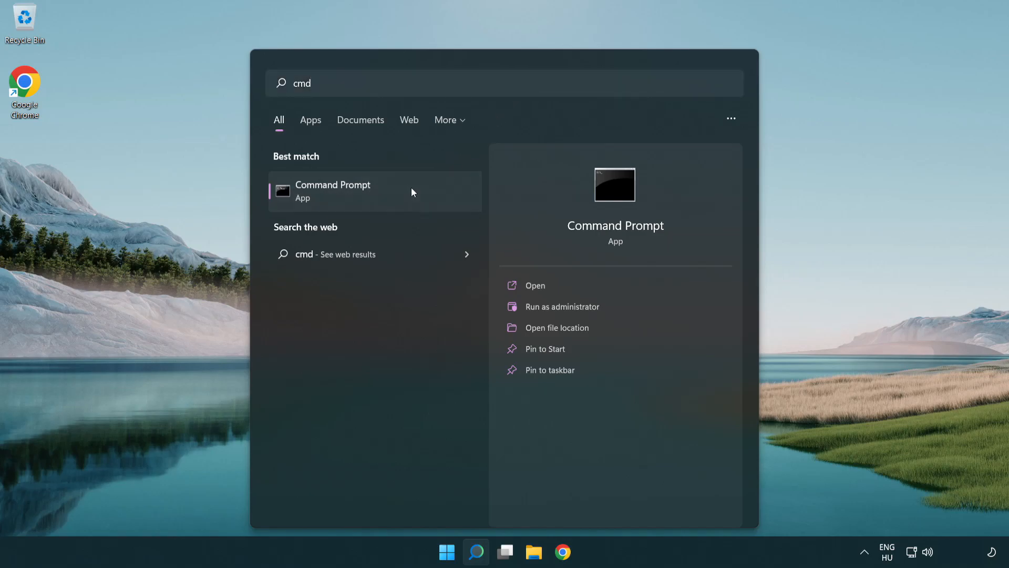
pyautogui.rightClick(333, 190)
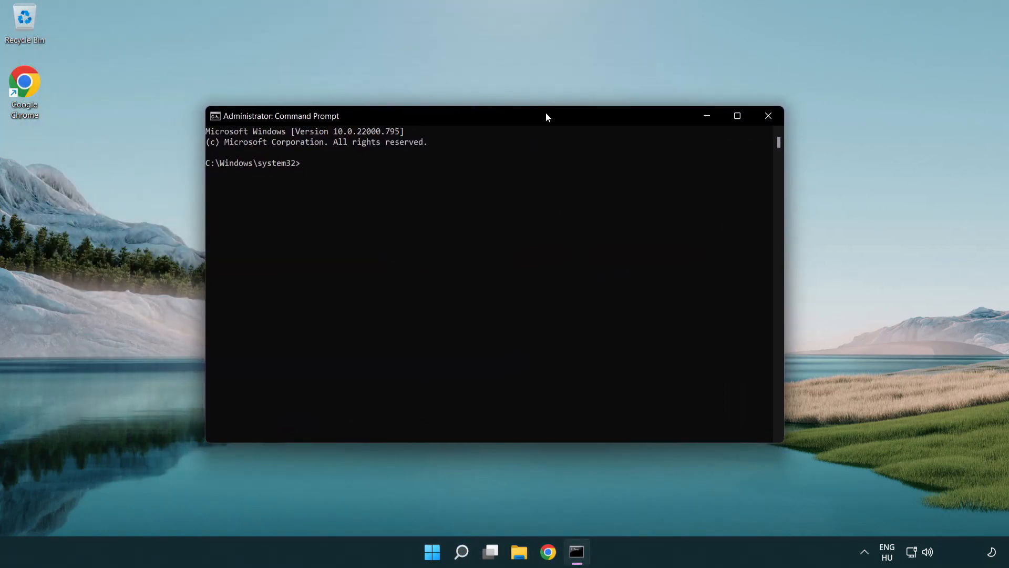
# Flush the DNS resolver cache with ipconfig /flushdns.
pyautogui.write('ipconfig /fl')
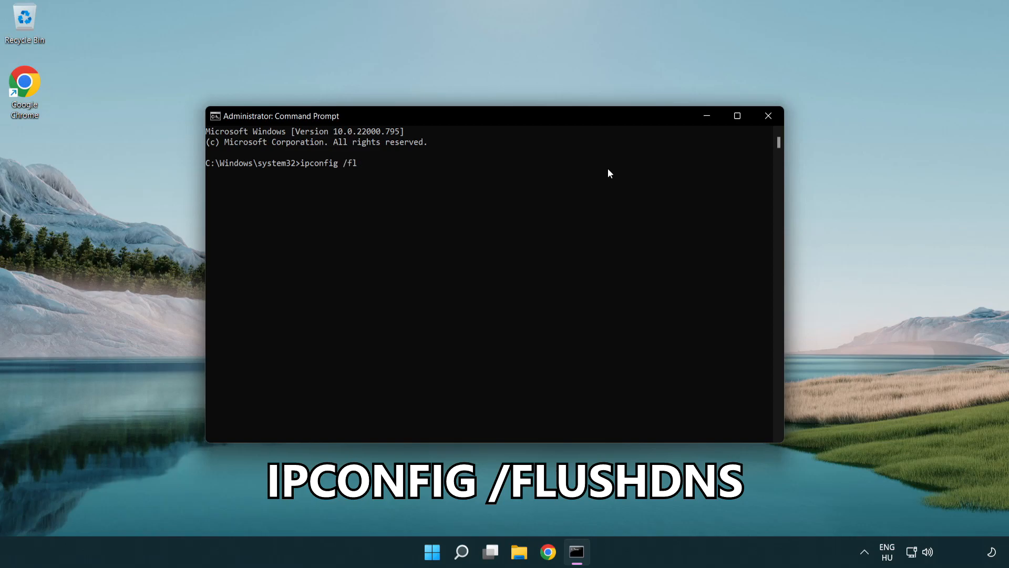
pyautogui.write('ushdns')
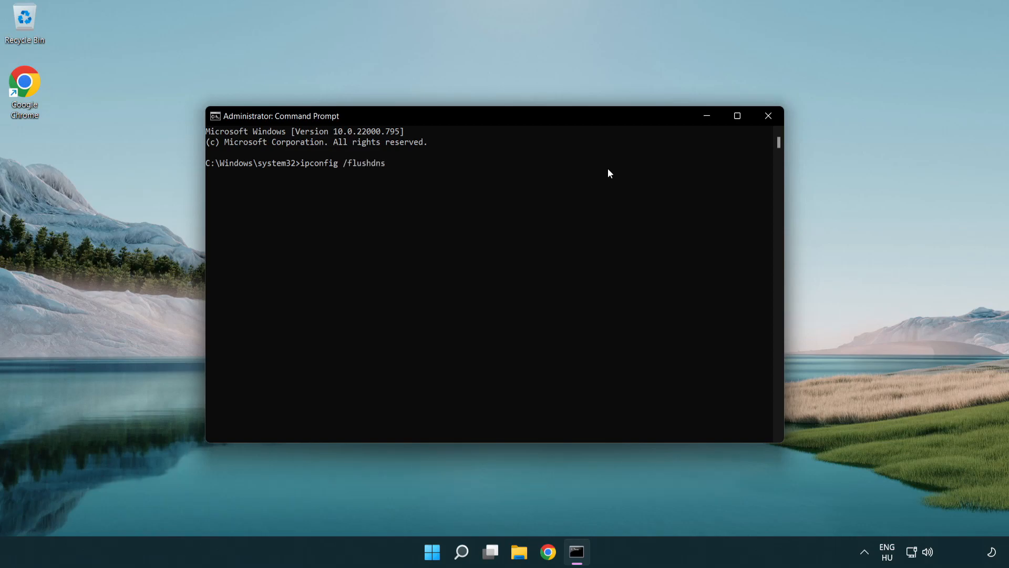
pyautogui.press('Enter')
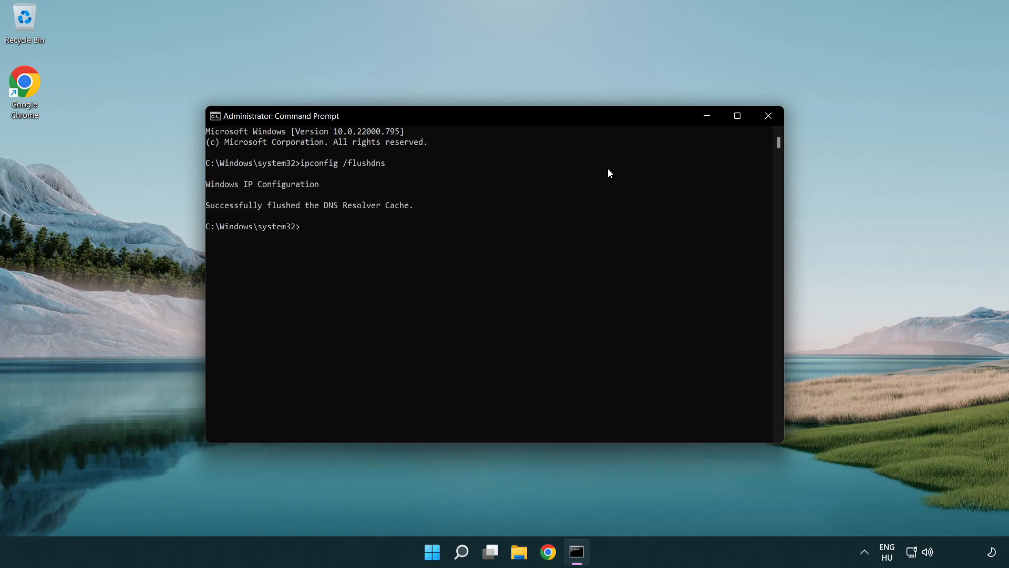
# Reset the Winsock catalog with netsh winsock reset, then exit the console.
pyautogui.write('netsh winsock reset')
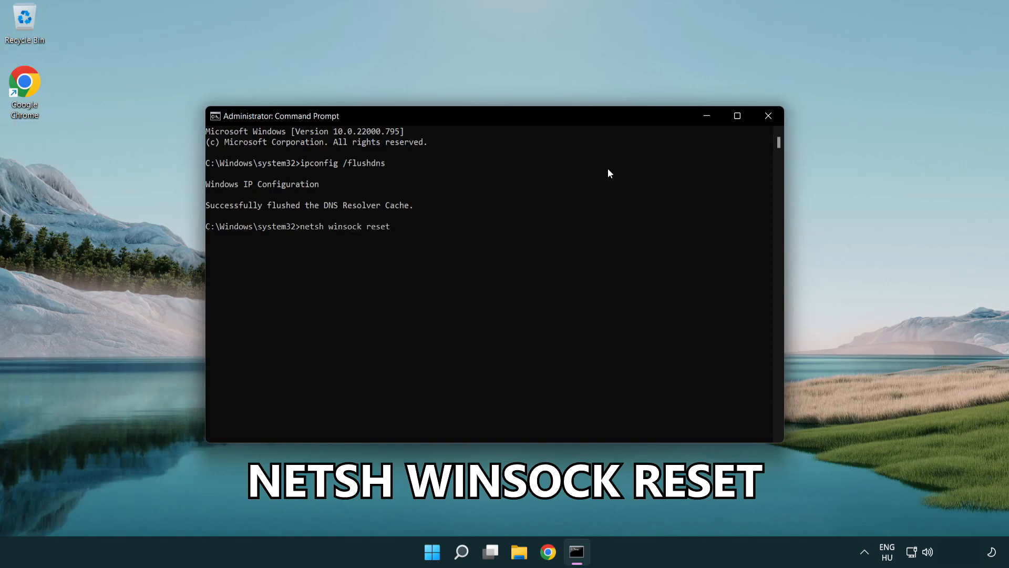
pyautogui.press('enter')
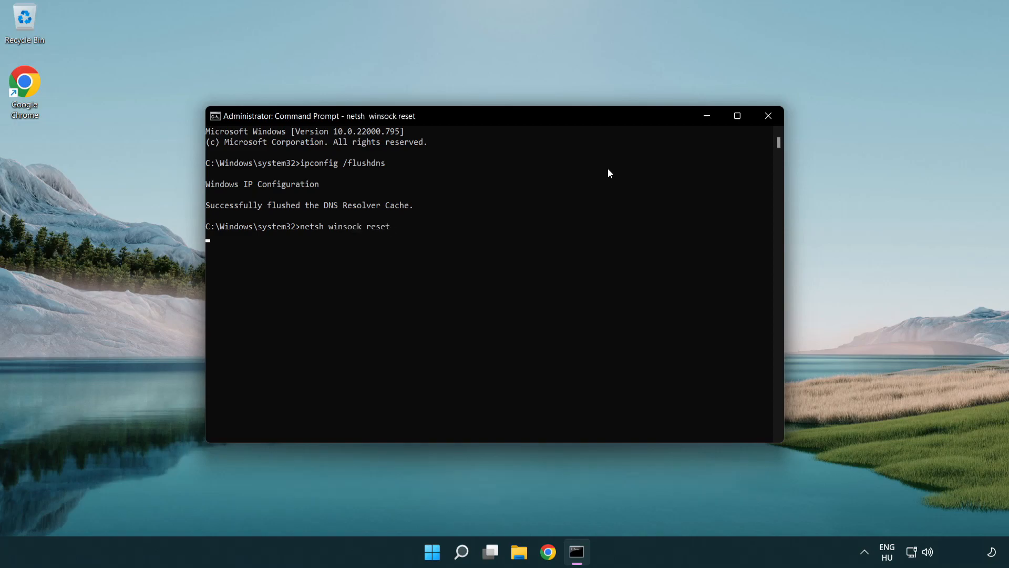
pyautogui.press('enter')
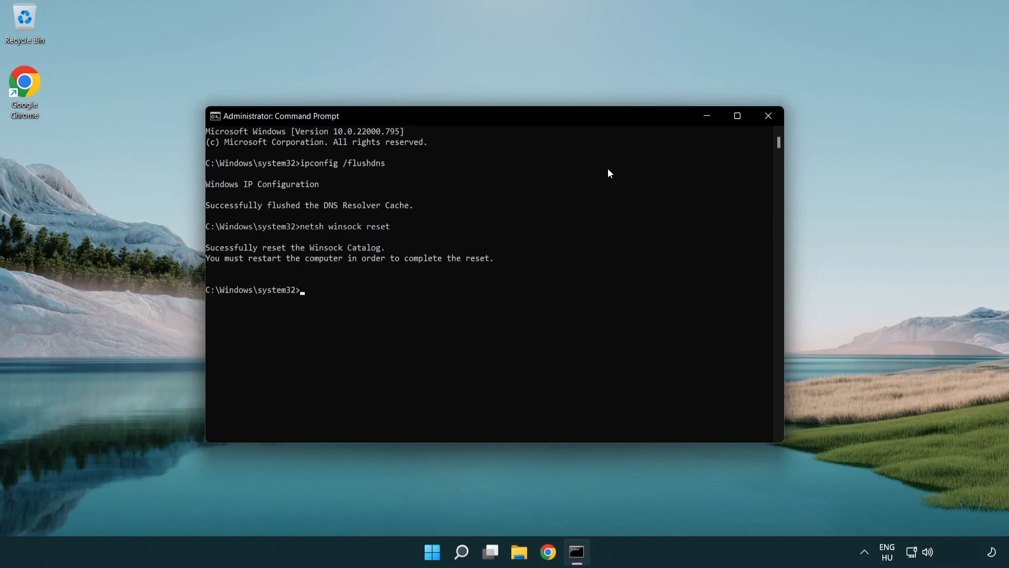
pyautogui.write('exit')
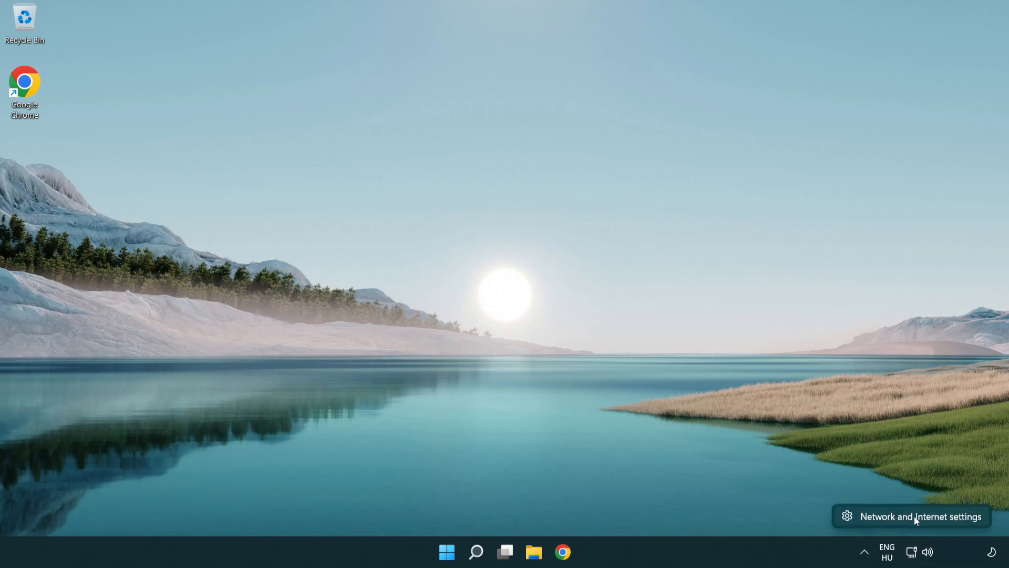
# Reach the classic Network Connections adapter list from Network & internet settings.
pyautogui.click(921, 516)
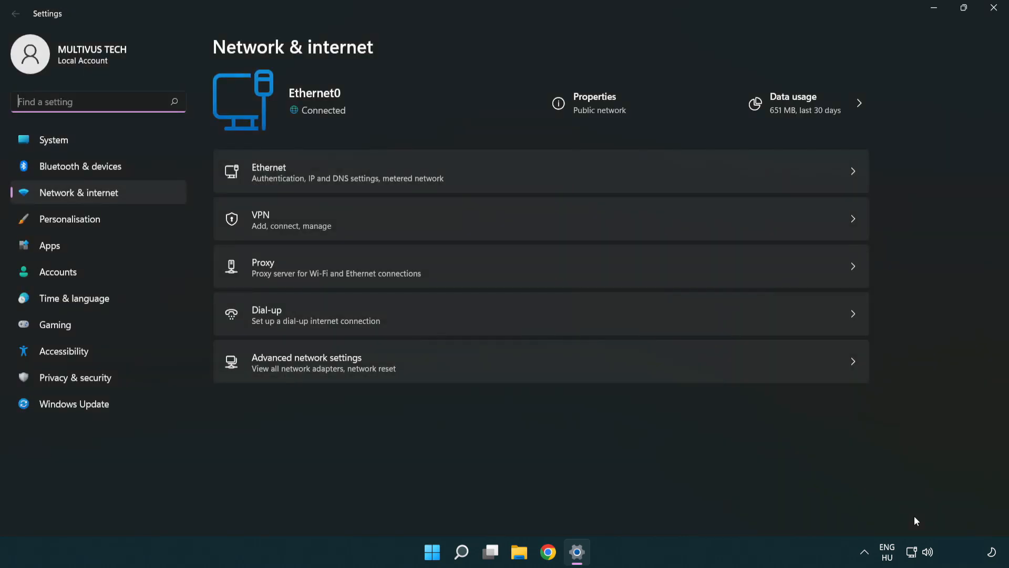
pyautogui.moveTo(543, 374)
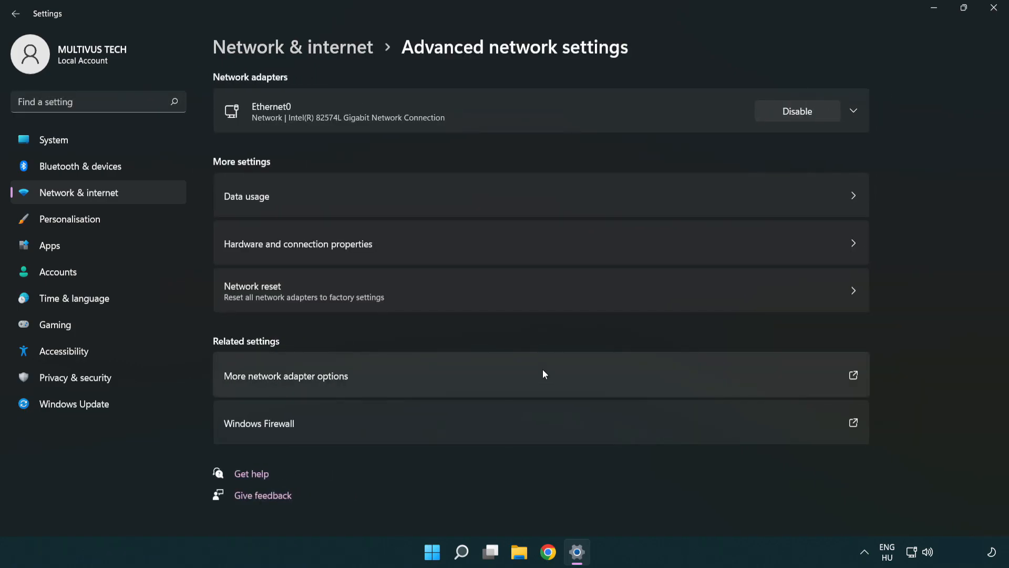
pyautogui.moveTo(236, 384)
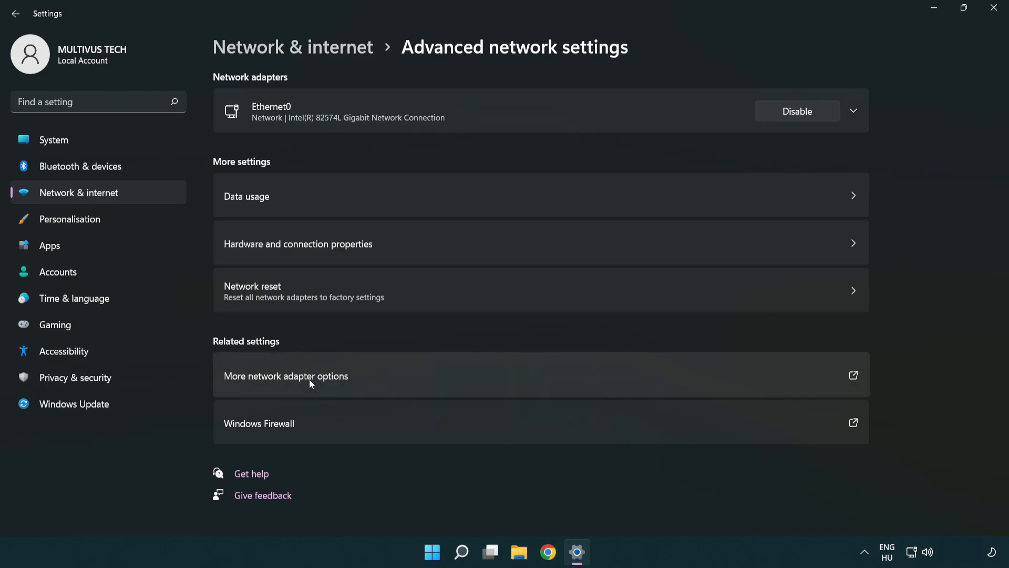
pyautogui.click(286, 376)
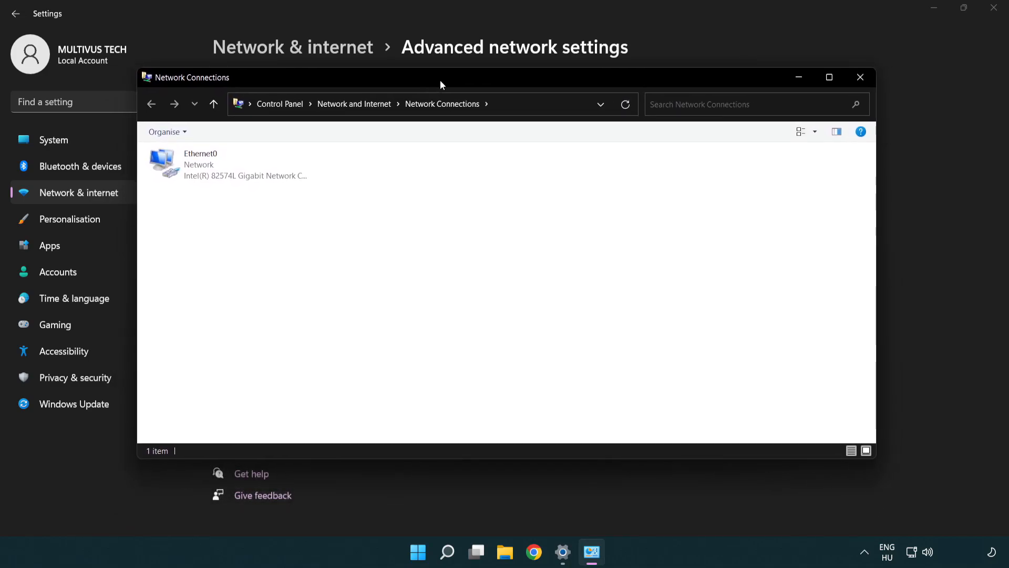
# Bring up the Properties dialog of the Ethernet0 connection.
pyautogui.click(228, 164)
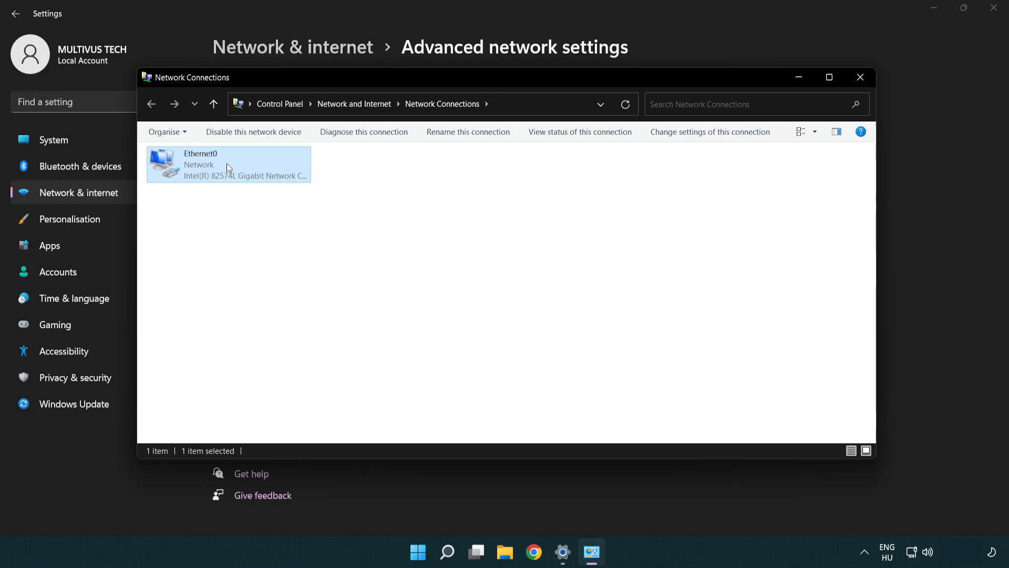
pyautogui.rightClick(228, 163)
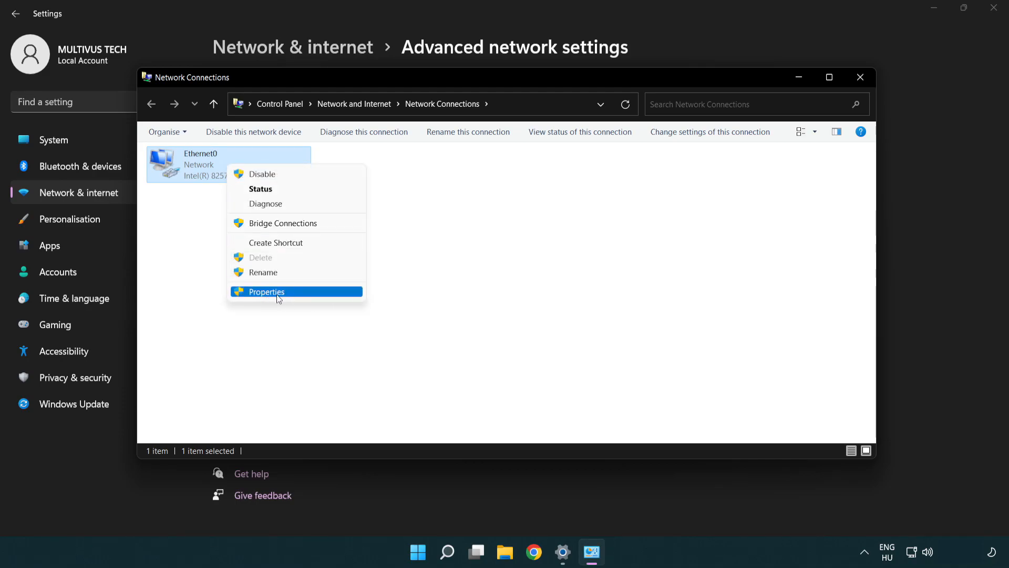
pyautogui.click(266, 292)
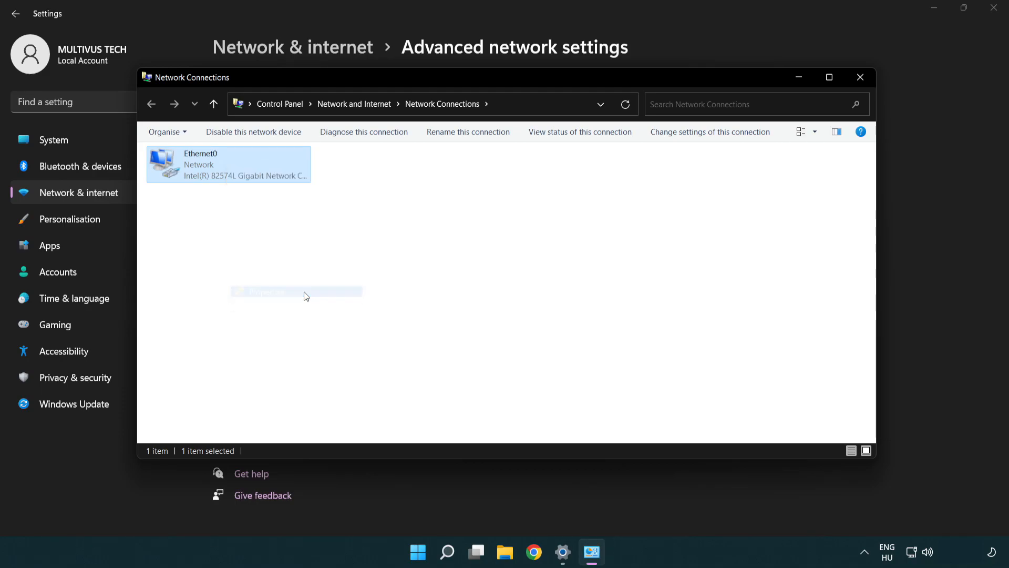
pyautogui.doubleClick(228, 163)
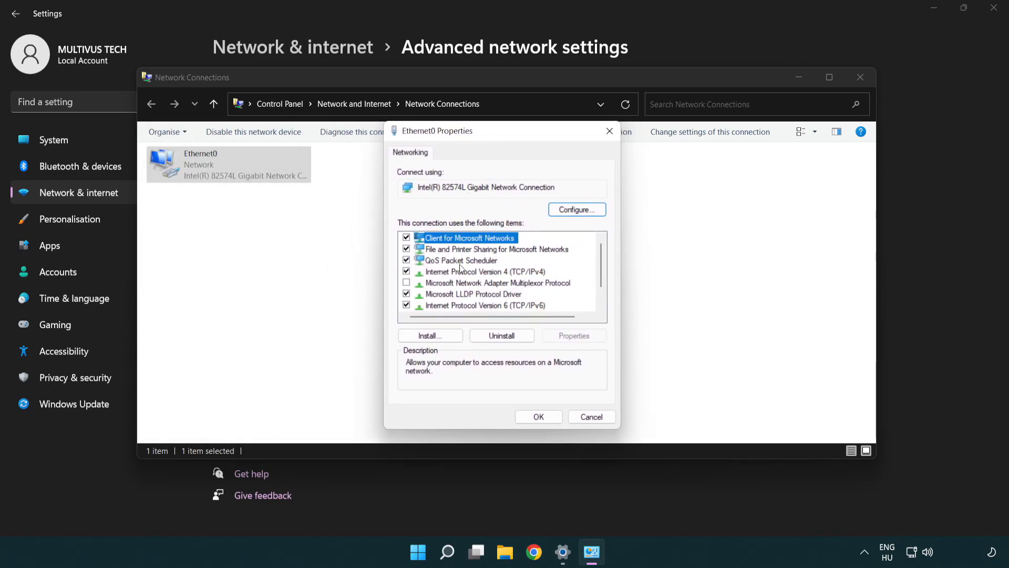
# Show the Internet Protocol Version 4 (TCP/IPv4) address and DNS properties.
pyautogui.click(485, 271)
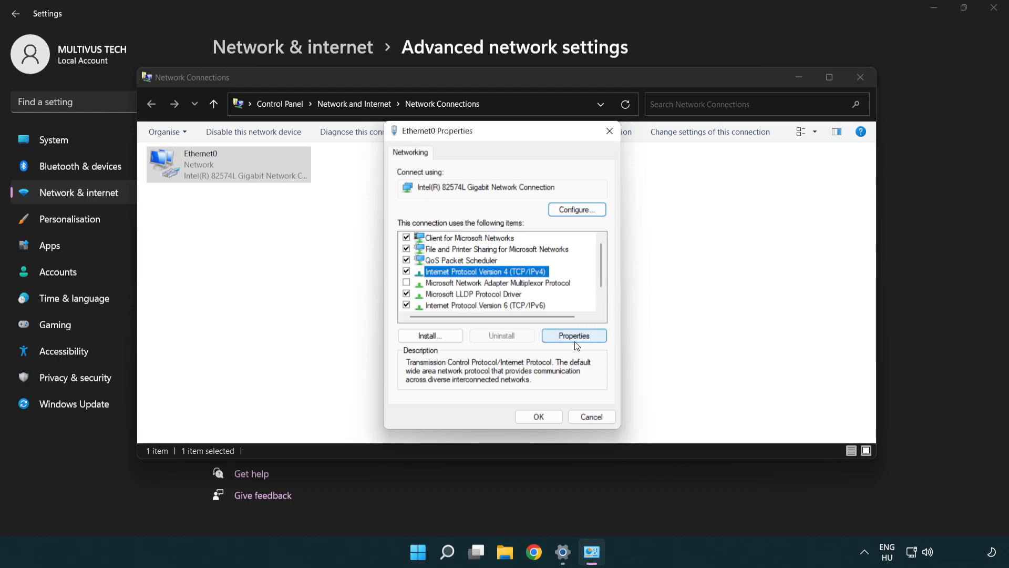
pyautogui.click(572, 336)
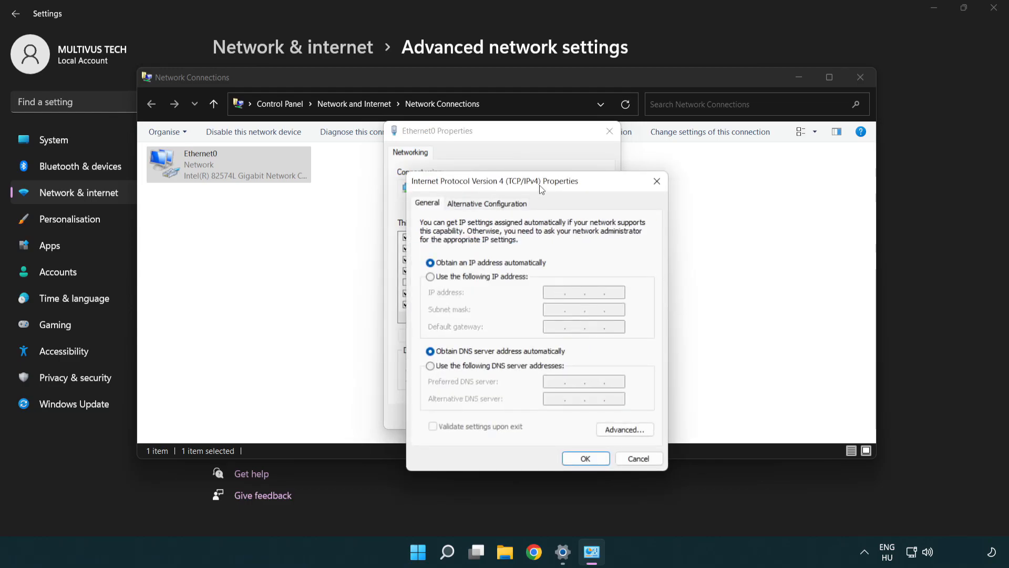
# Enter manual DNS servers 8.8.8.8 preferred and 8.8.4.4 alternative for IPv4.
pyautogui.moveTo(537, 181); pyautogui.dragTo(501, 136)
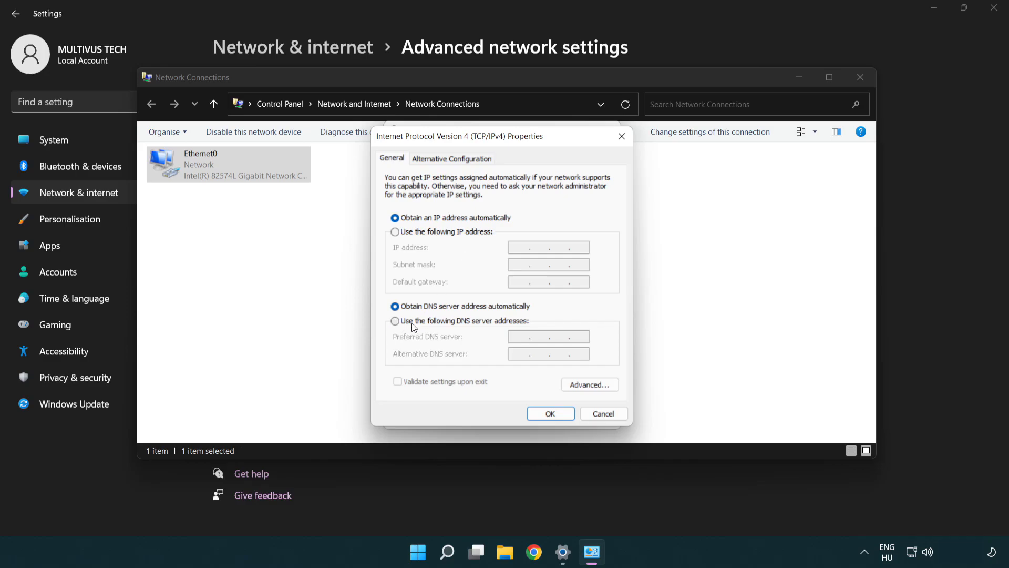
pyautogui.click(394, 321)
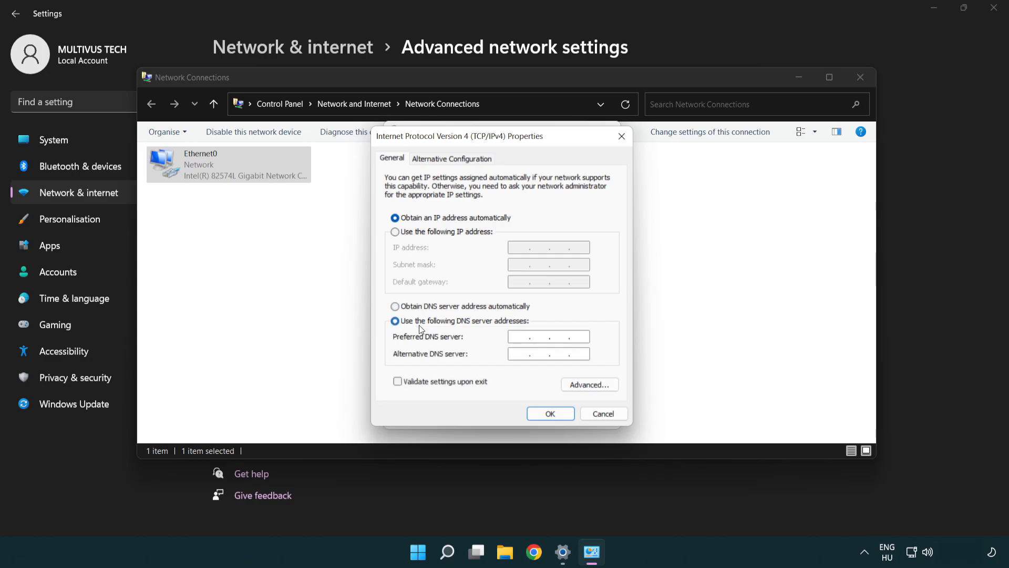
pyautogui.write('8')
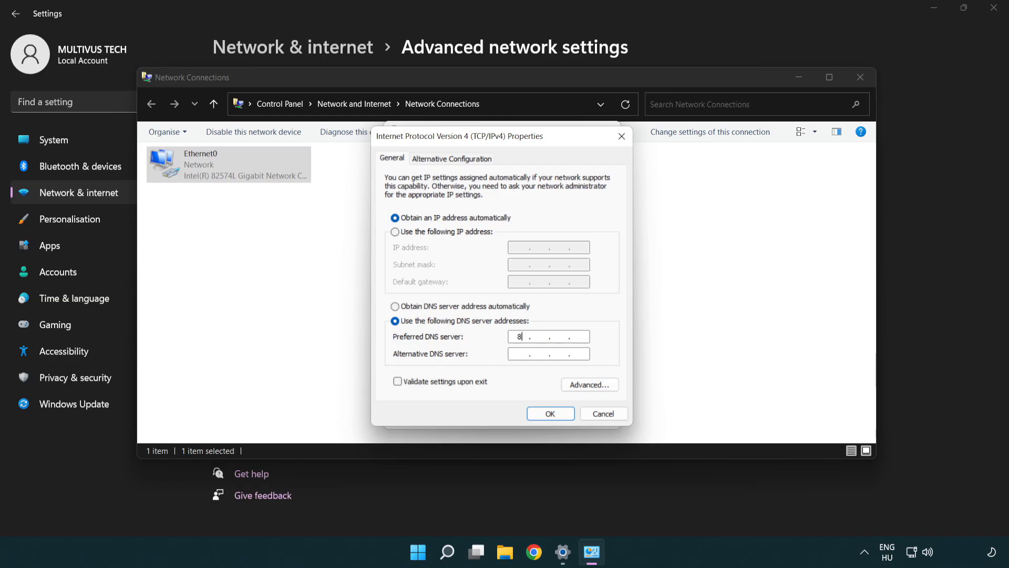
pyautogui.write('8.8')
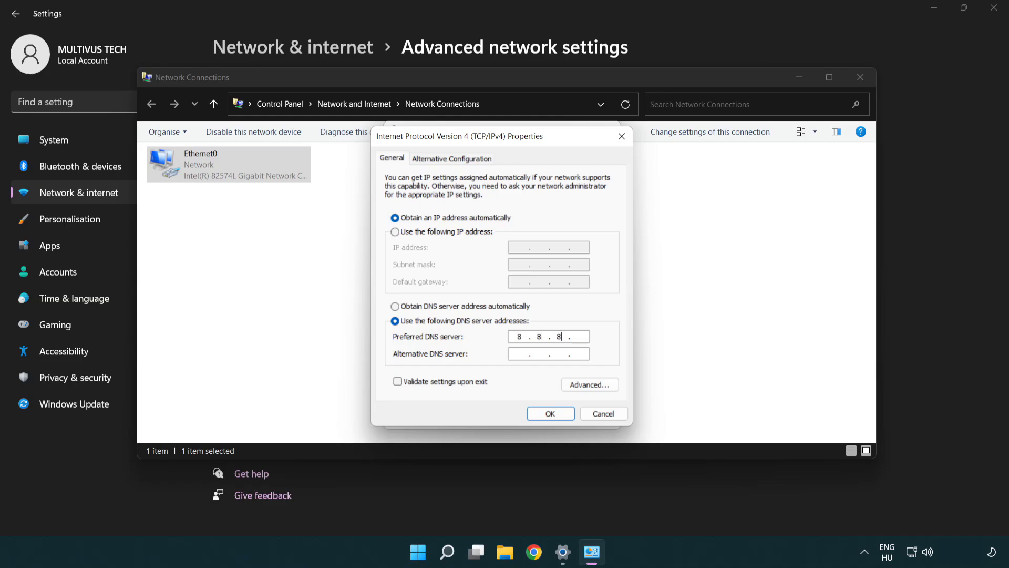
pyautogui.write('8')
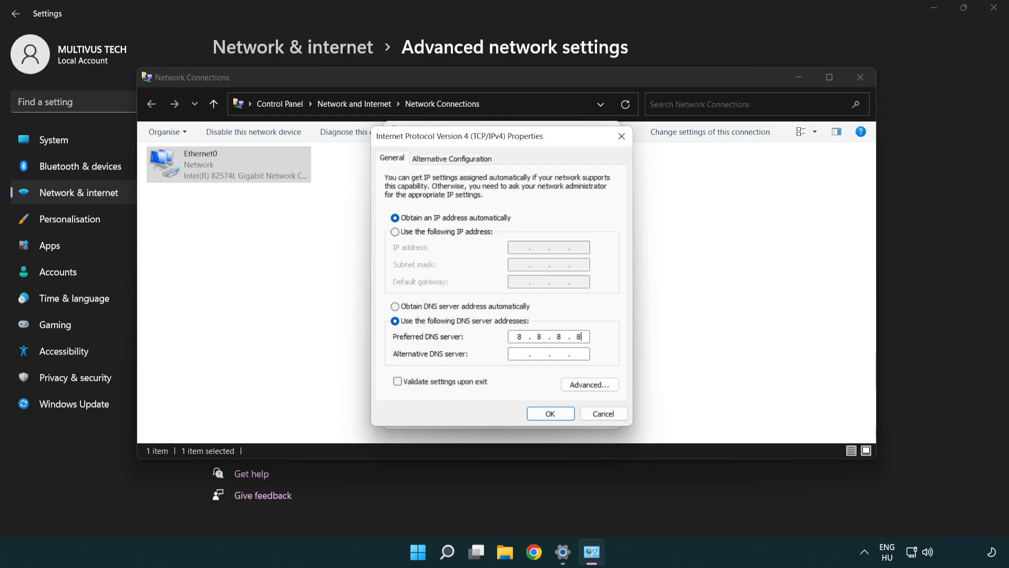
pyautogui.click(548, 354)
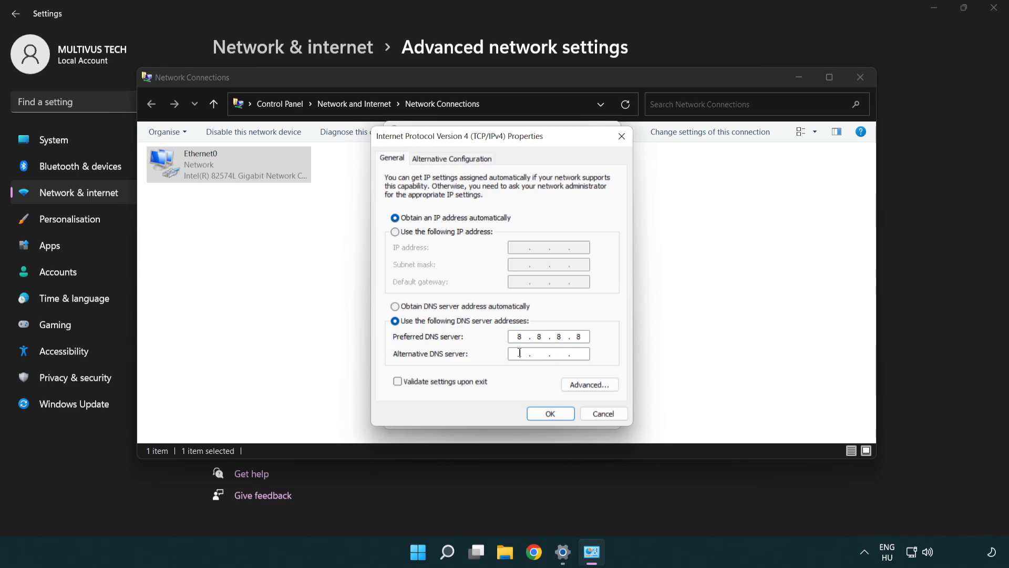
pyautogui.moveTo(491, 357)
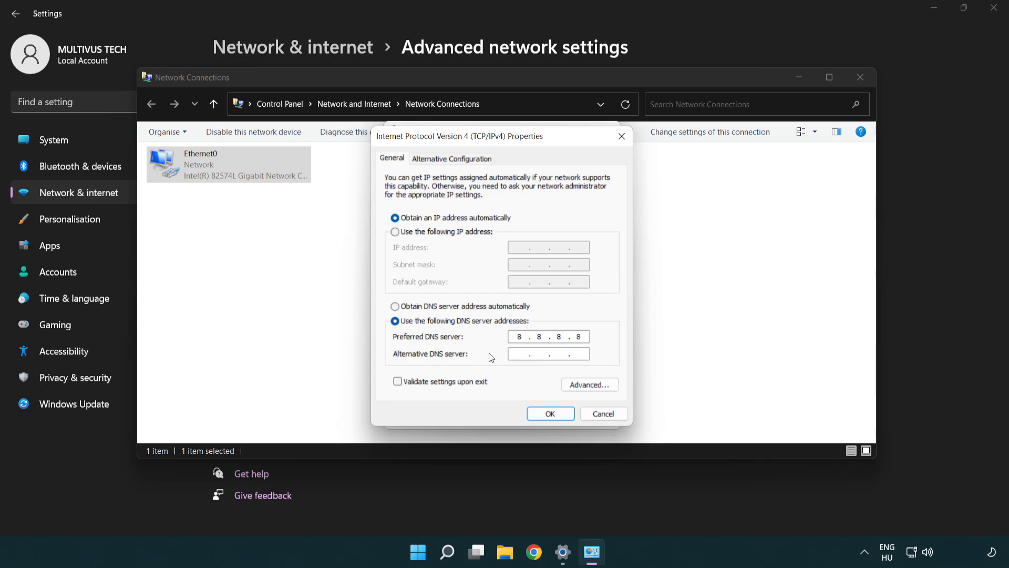
pyautogui.write('8.8.4.4')
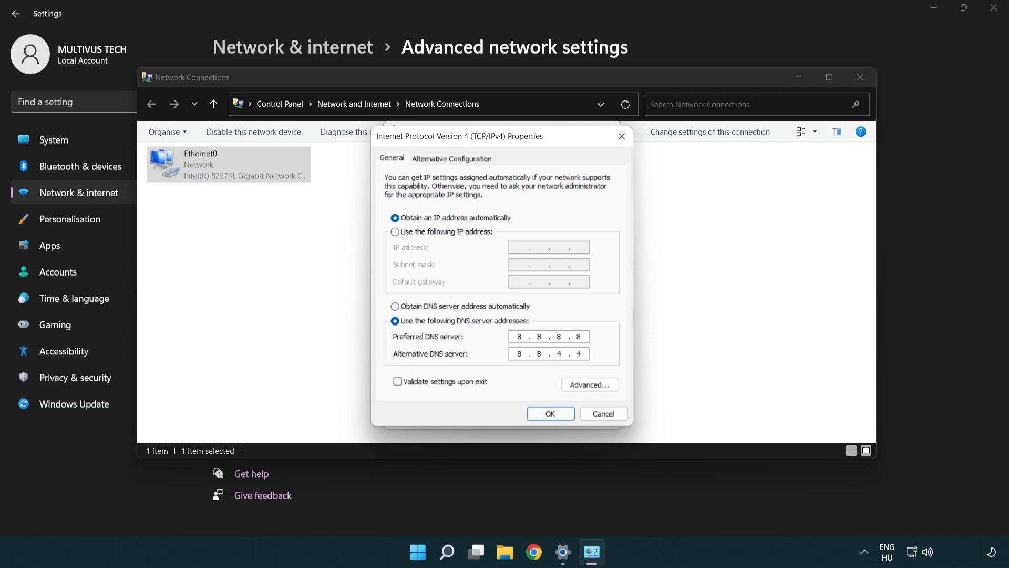
pyautogui.click(548, 353)
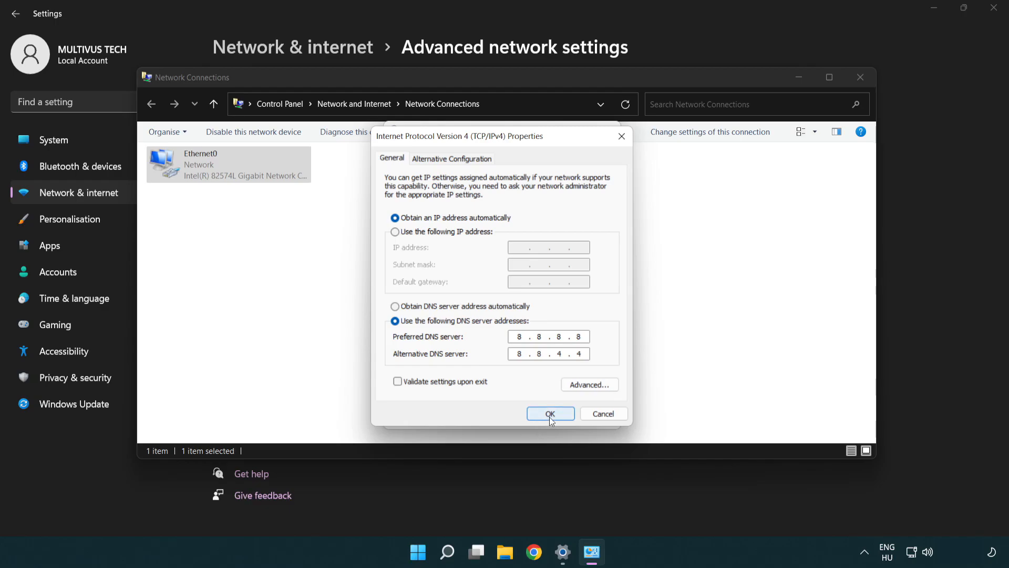
# Confirm the new DNS servers and close the Ethernet0 properties.
pyautogui.click(550, 413)
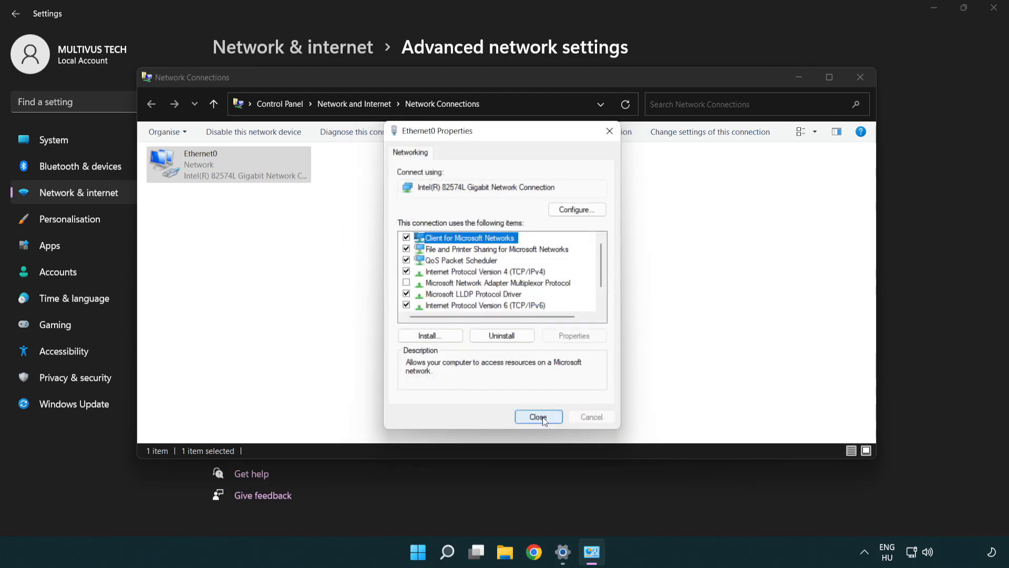
pyautogui.click(538, 416)
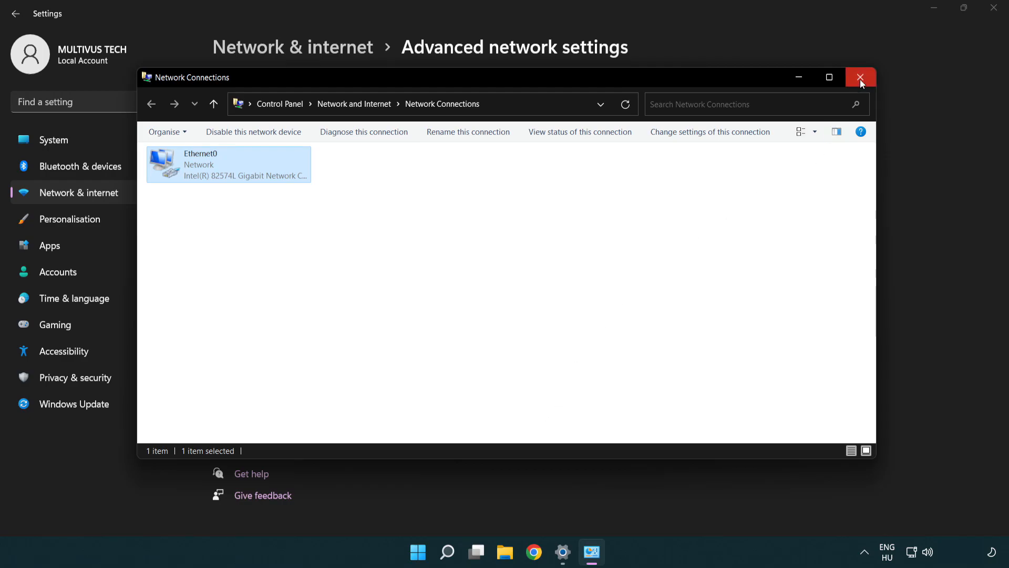
# Close Network Connections and Settings, then relaunch Settings from Start.
pyautogui.click(860, 77)
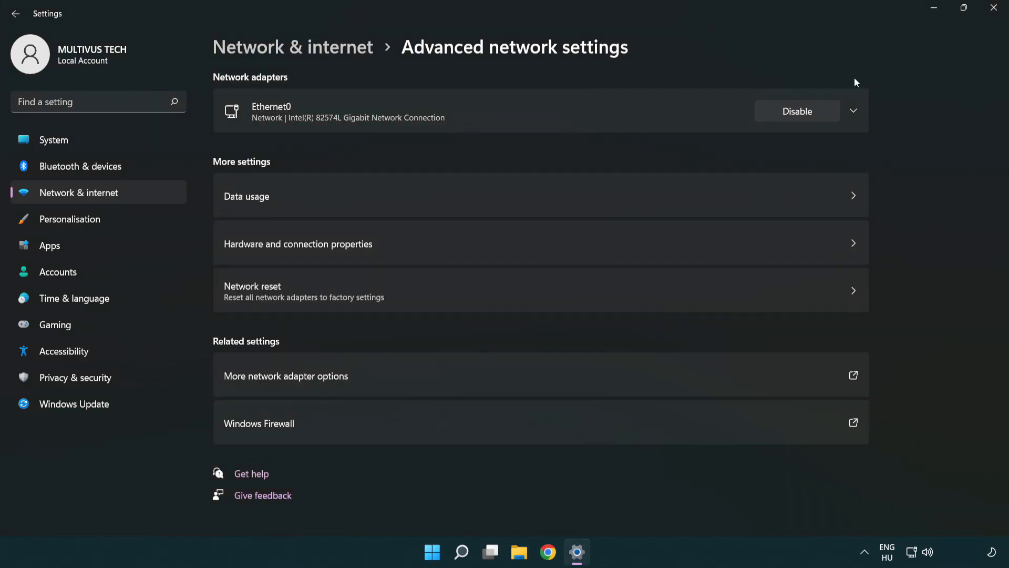
pyautogui.moveTo(997, 10)
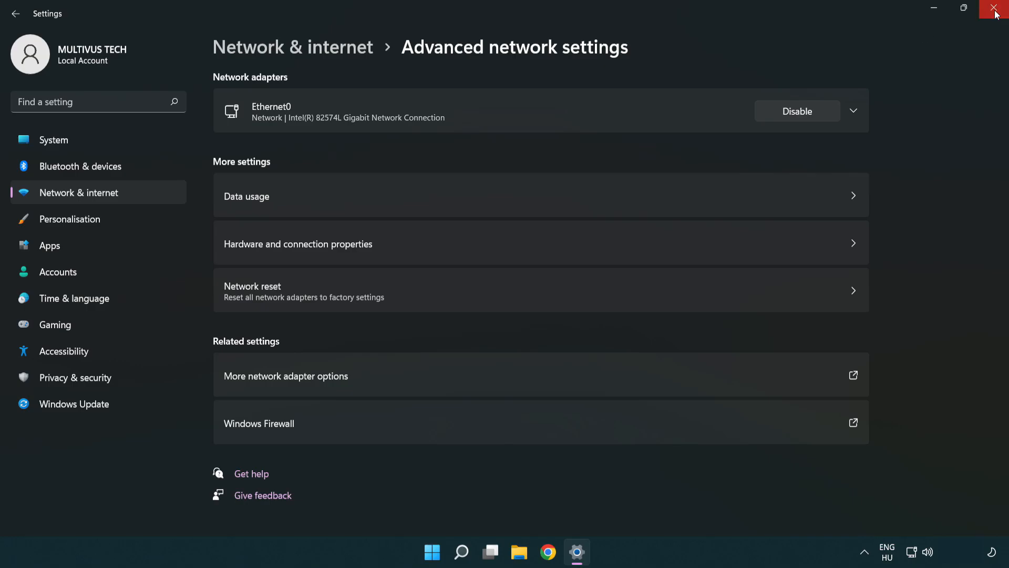
pyautogui.click(996, 9)
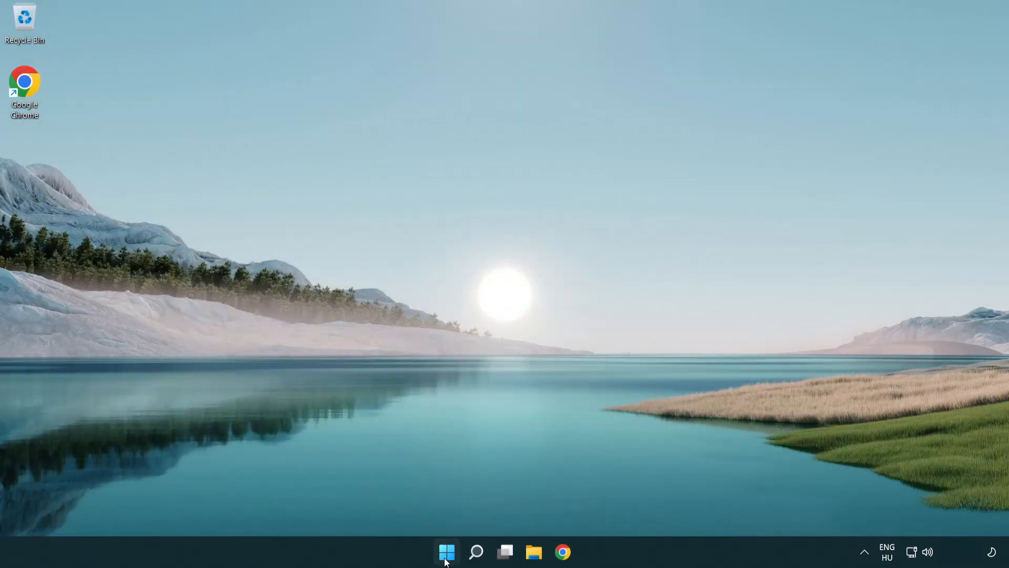
pyautogui.click(446, 552)
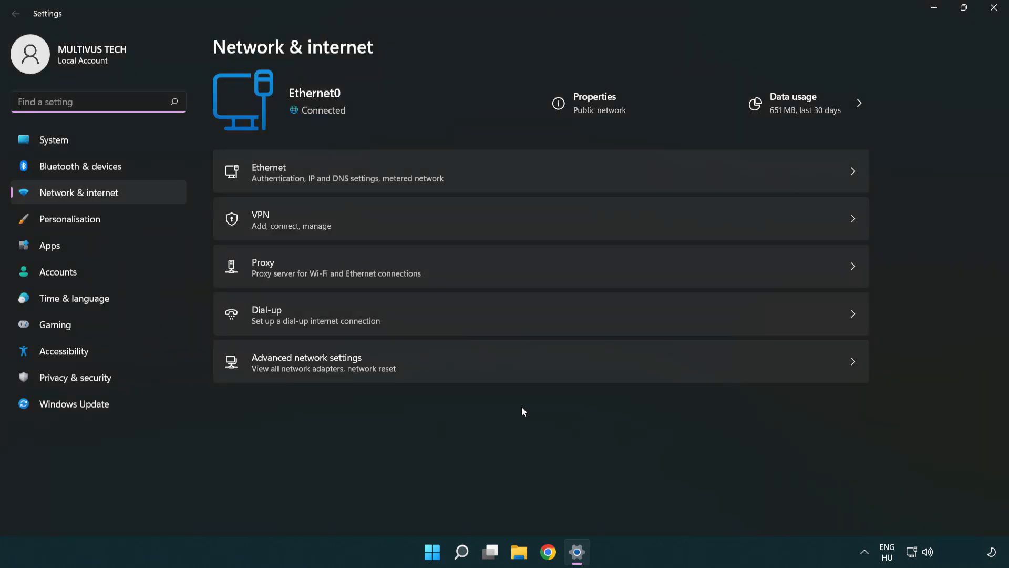
pyautogui.moveTo(459, 368)
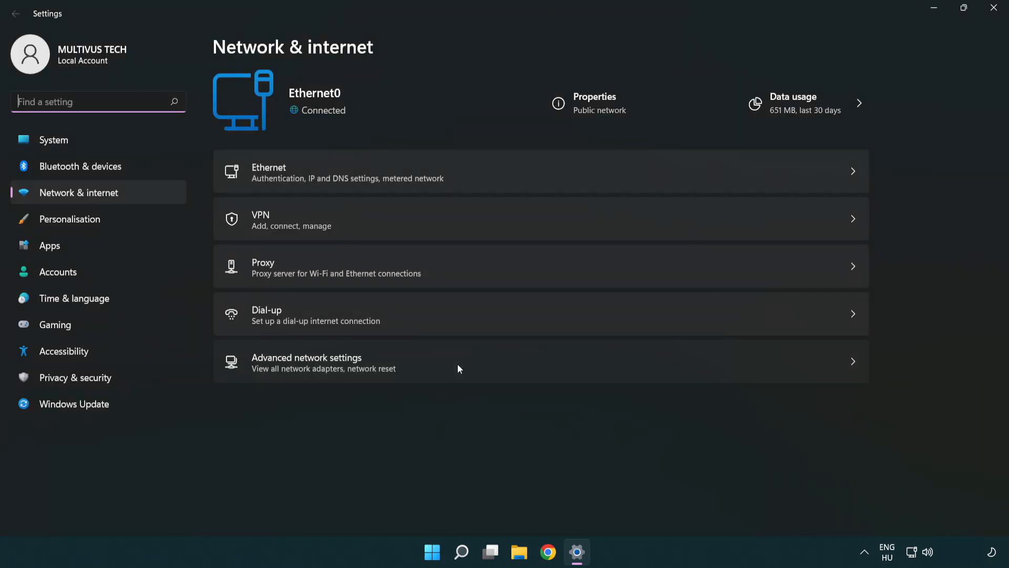
# Run Network reset via Advanced network settings, confirm it and acknowledge the shutdown notice.
pyautogui.click(306, 361)
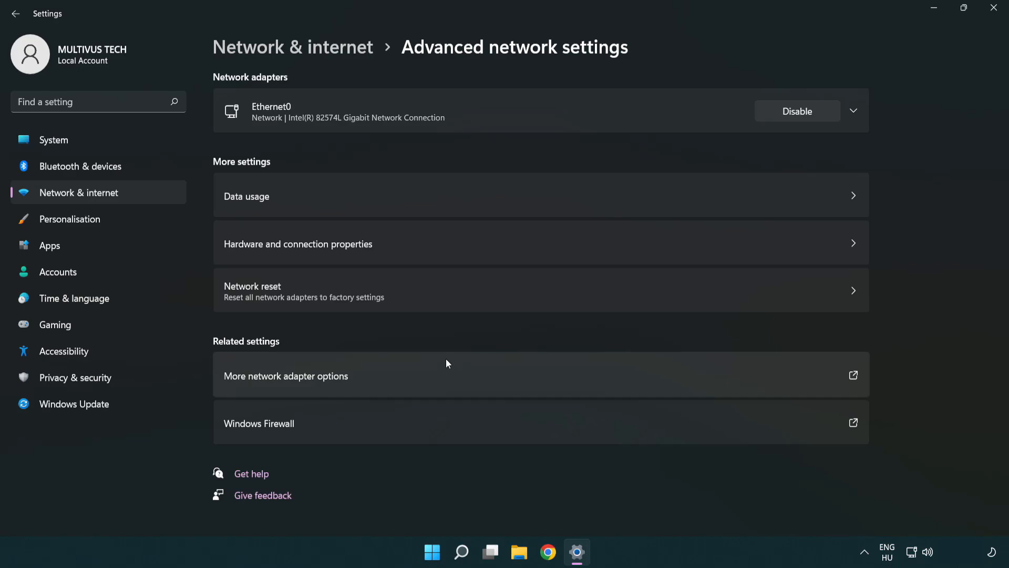
pyautogui.moveTo(455, 303)
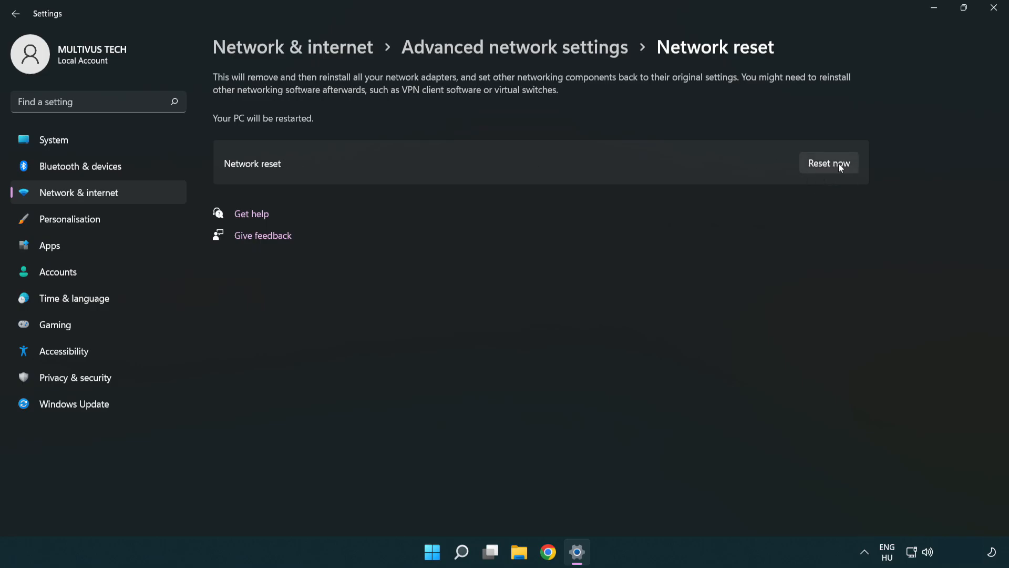
pyautogui.click(828, 163)
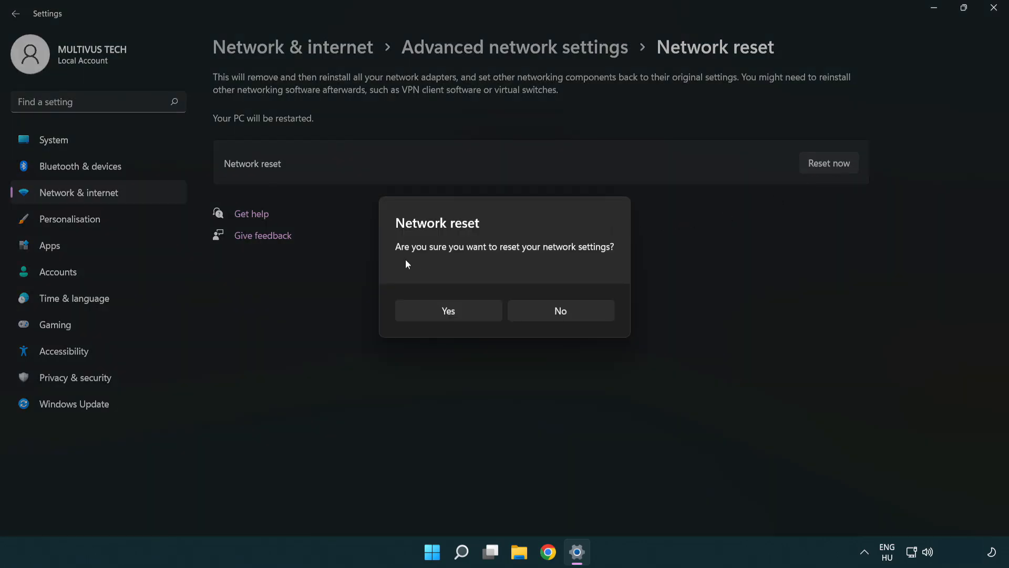
pyautogui.moveTo(448, 320)
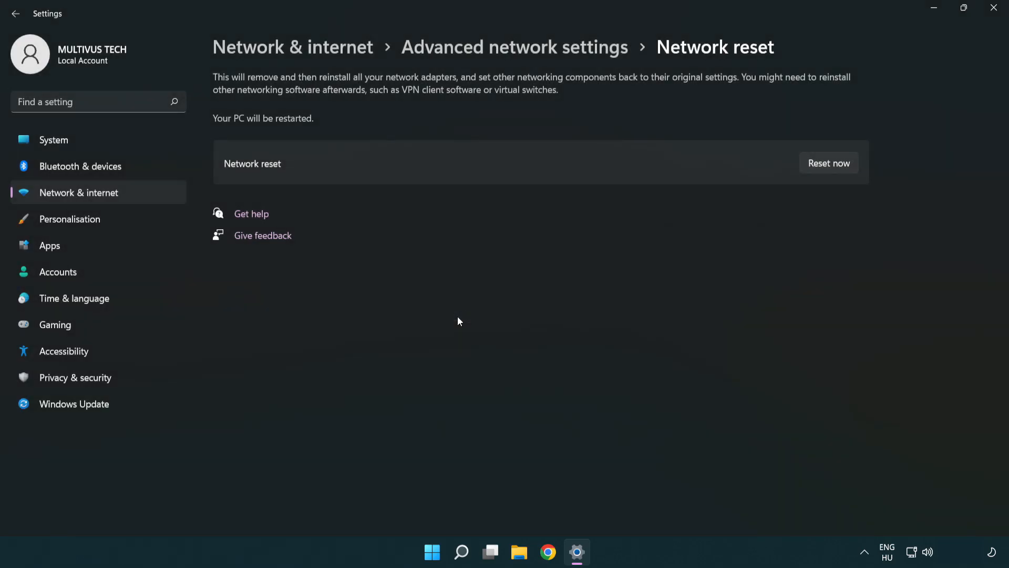
pyautogui.click(829, 163)
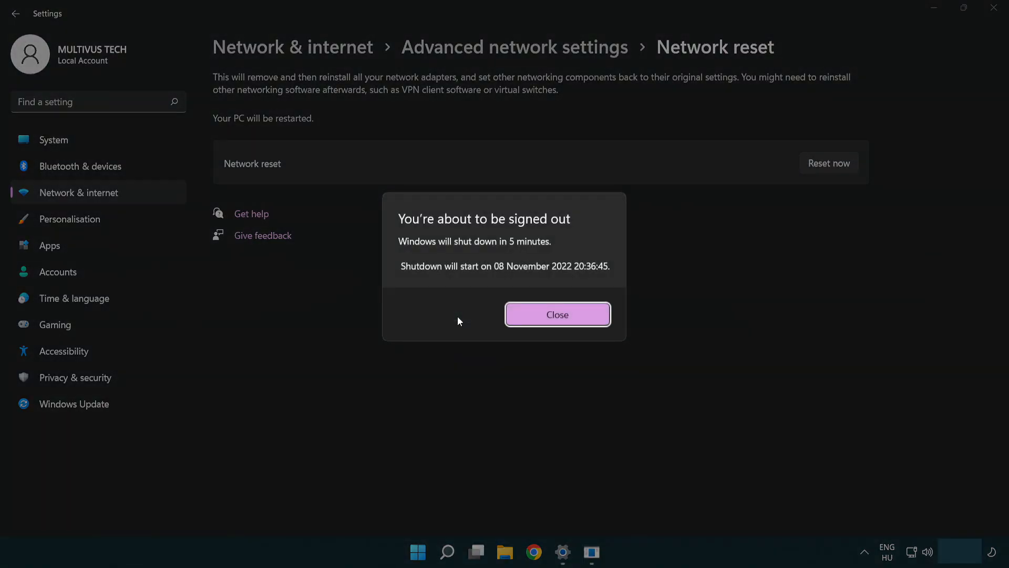
pyautogui.moveTo(576, 314)
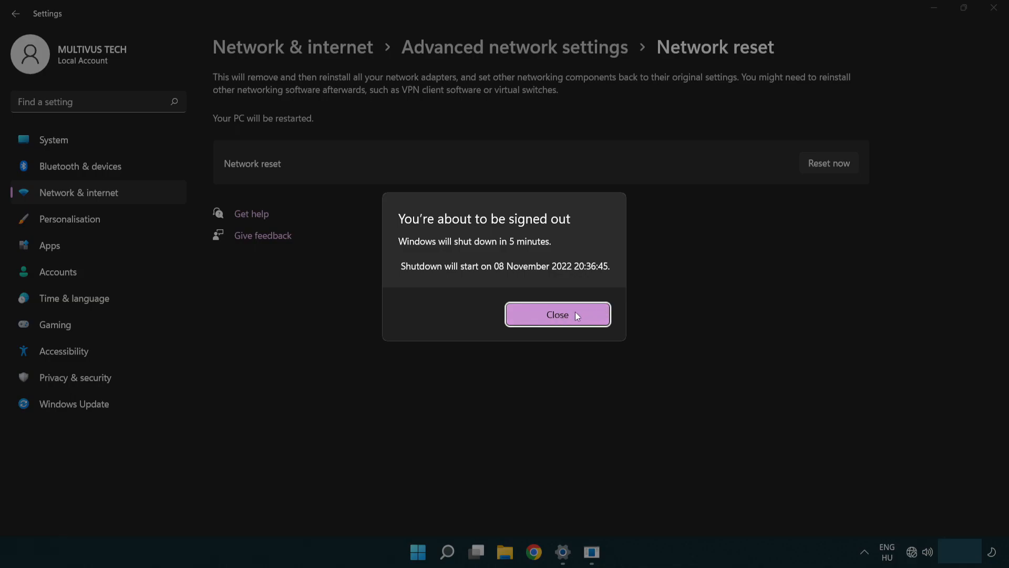
pyautogui.click(557, 315)
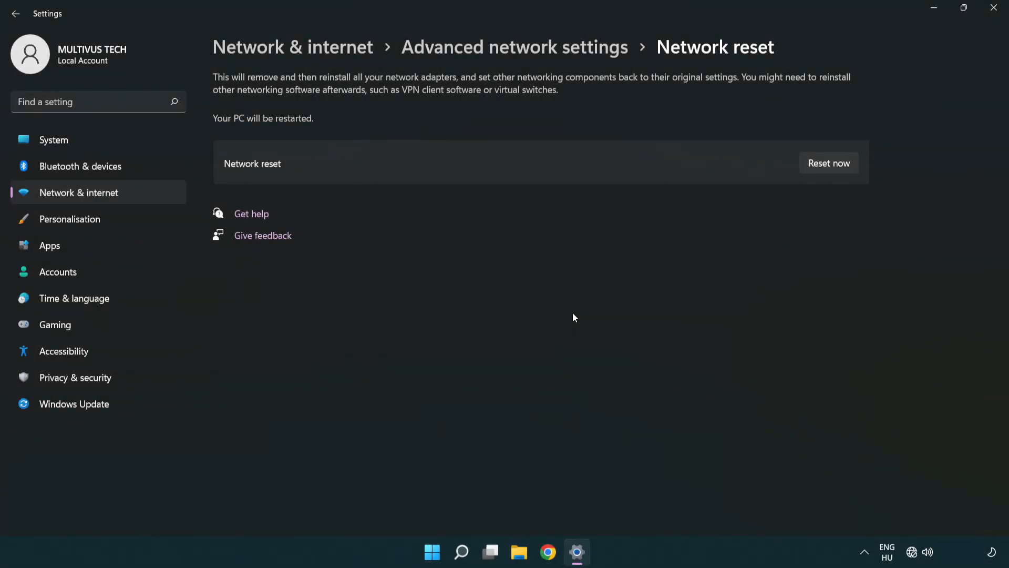
pyautogui.moveTo(601, 300)
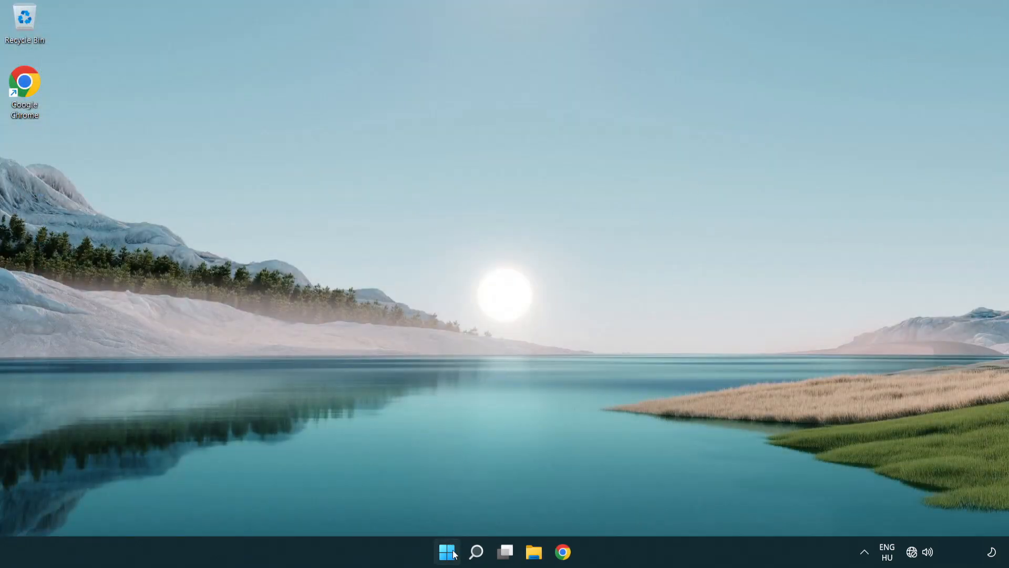
# Show the Start menu power options with Sleep, Shut down and Restart.
pyautogui.click(446, 552)
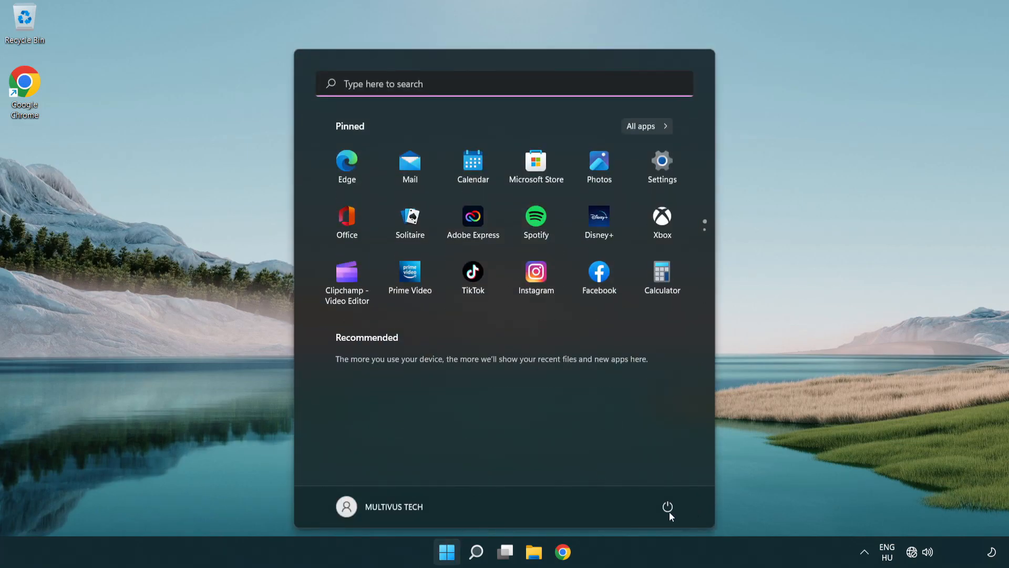
pyautogui.click(668, 507)
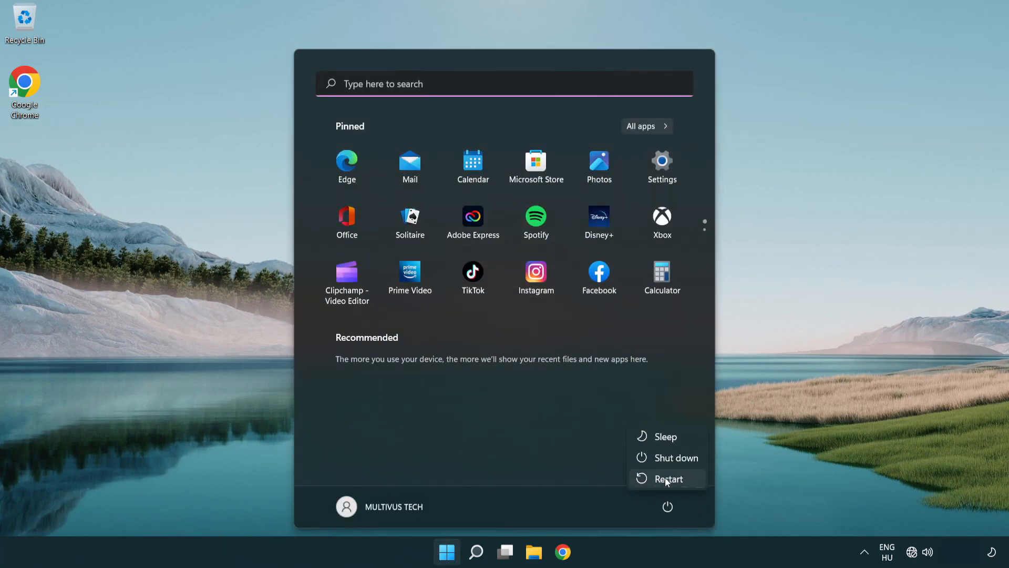